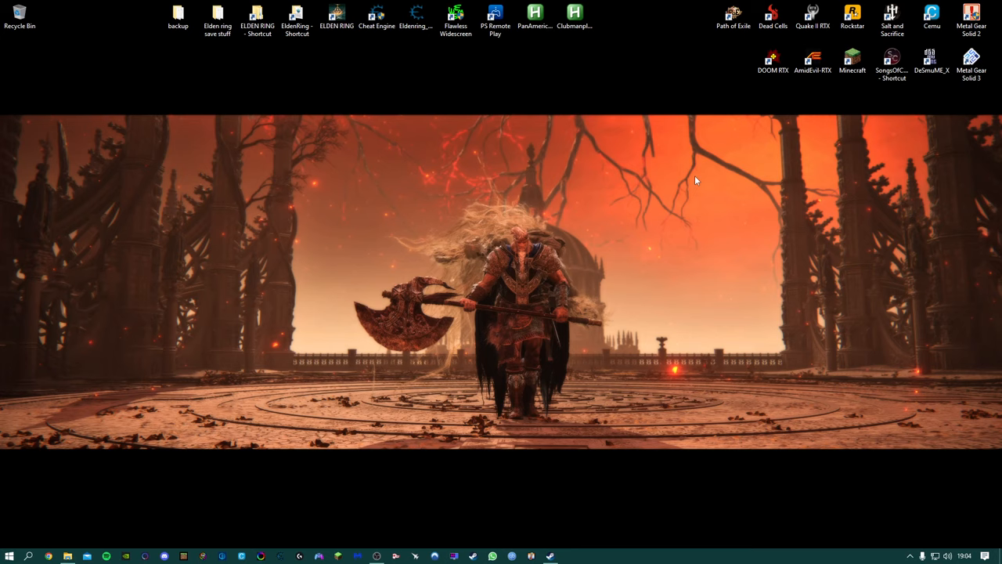
- Launch Chrome from the taskbar onto a new tab page
{"action": "left_click", "coordinate": [47, 556]}
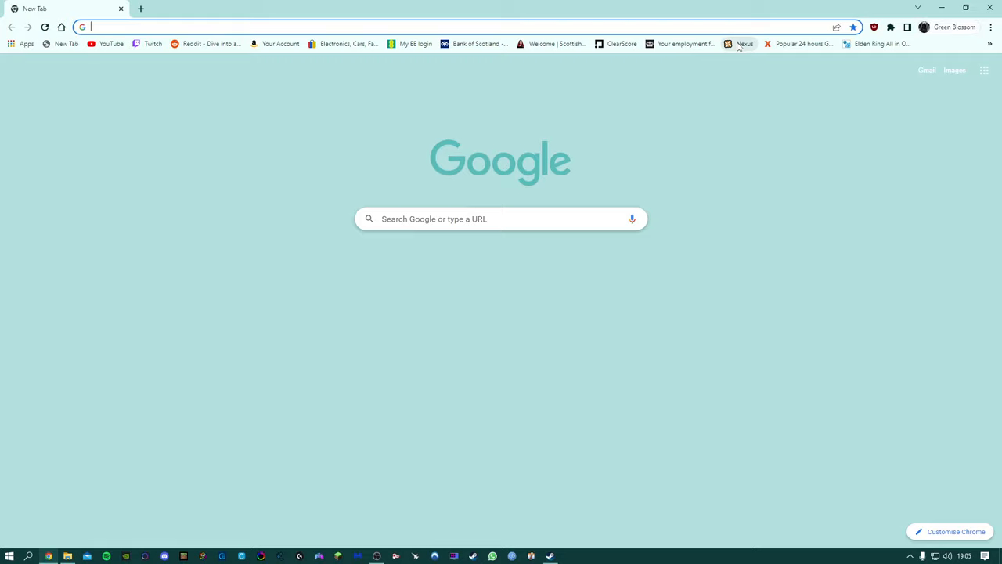
- Go to Nexus Mods and view the All Items - All Classes starter saves mod page, closing its gallery
{"action": "left_click", "coordinate": [742, 44]}
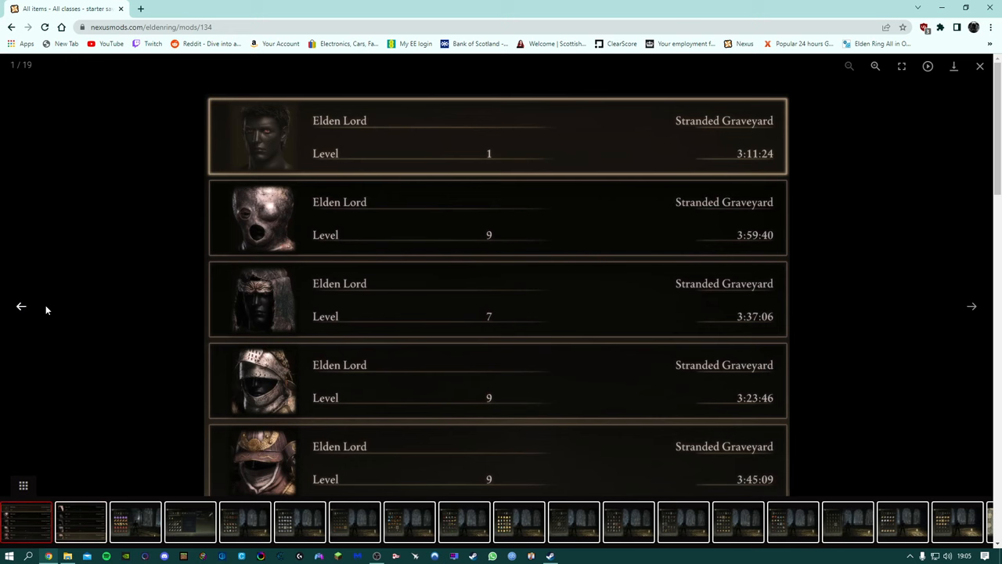
{"action": "left_click", "coordinate": [980, 66]}
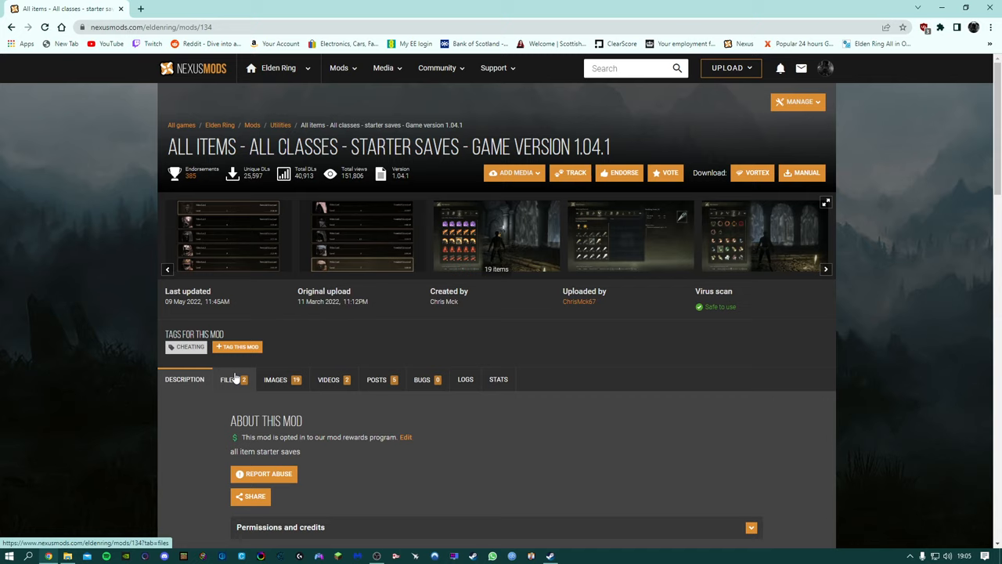
- Scroll the Description down to the save-slot order list and installation steps
{"action": "scroll", "scroll_direction": "down", "scroll_amount": 3}
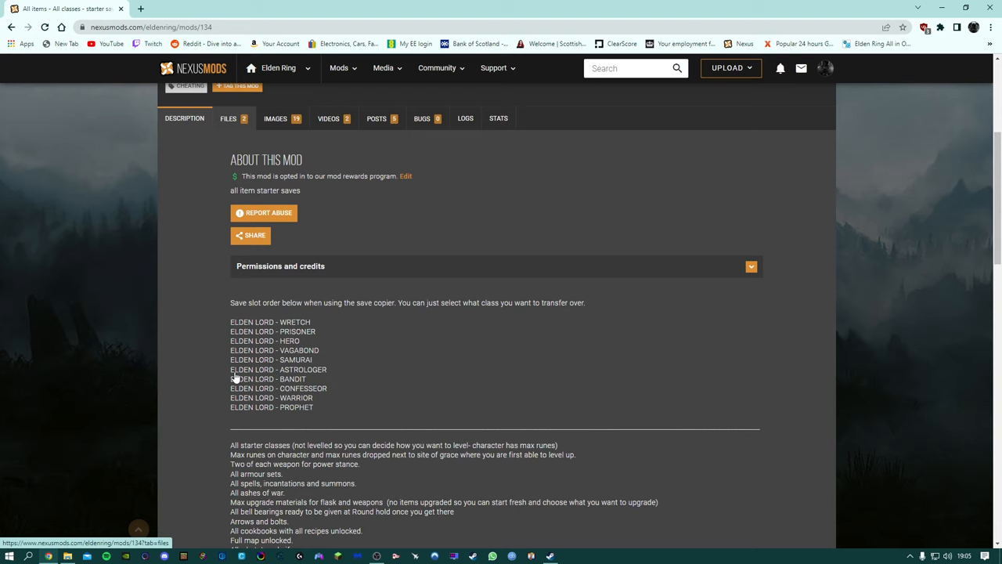
{"action": "scroll", "scroll_direction": "down", "scroll_amount": 3}
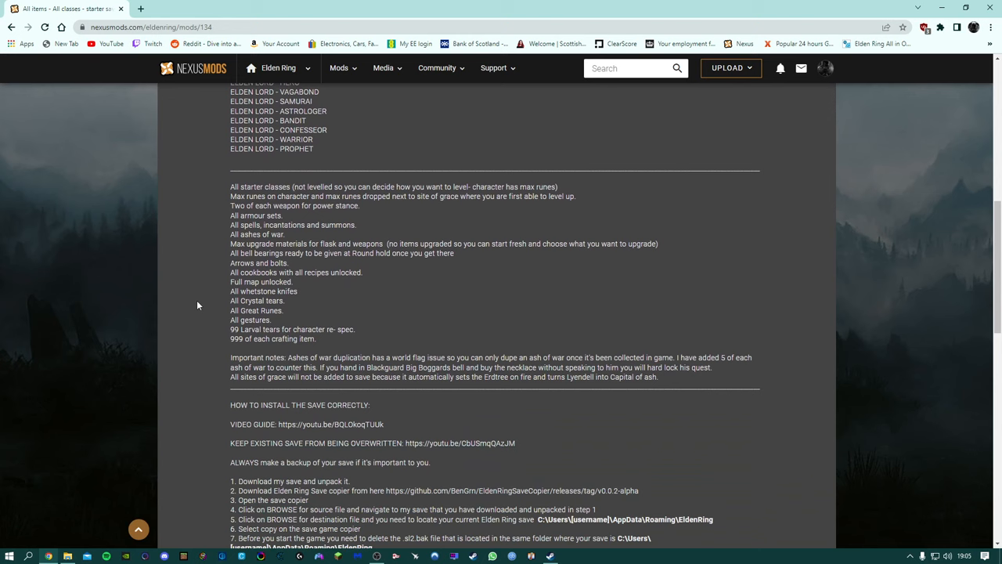
{"action": "scroll", "scroll_direction": "down", "scroll_amount": 3}
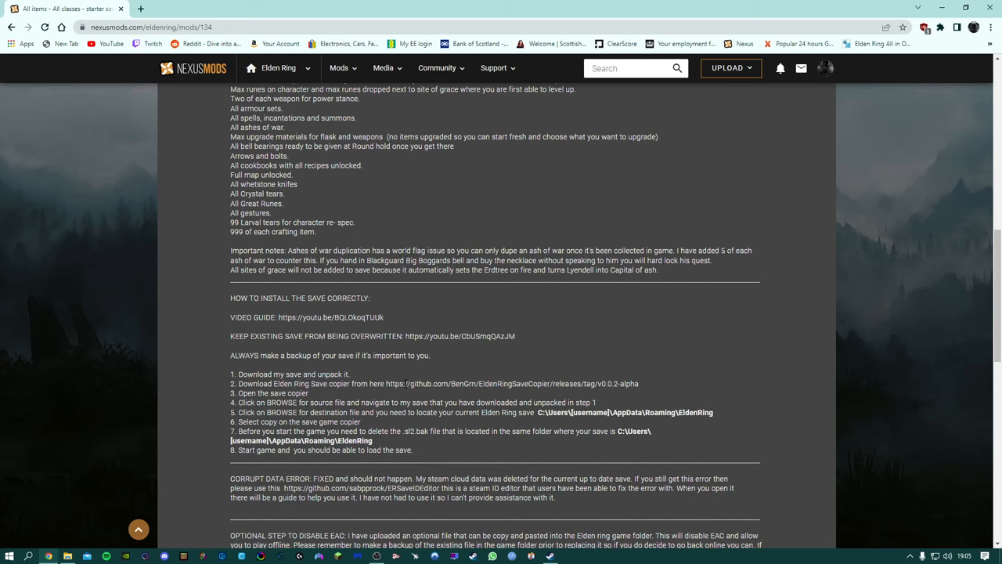
- Download EldenRingSaveCopy.exe from its GitHub release and view it in the Downloads folder
{"action": "right_click", "coordinate": [512, 382]}
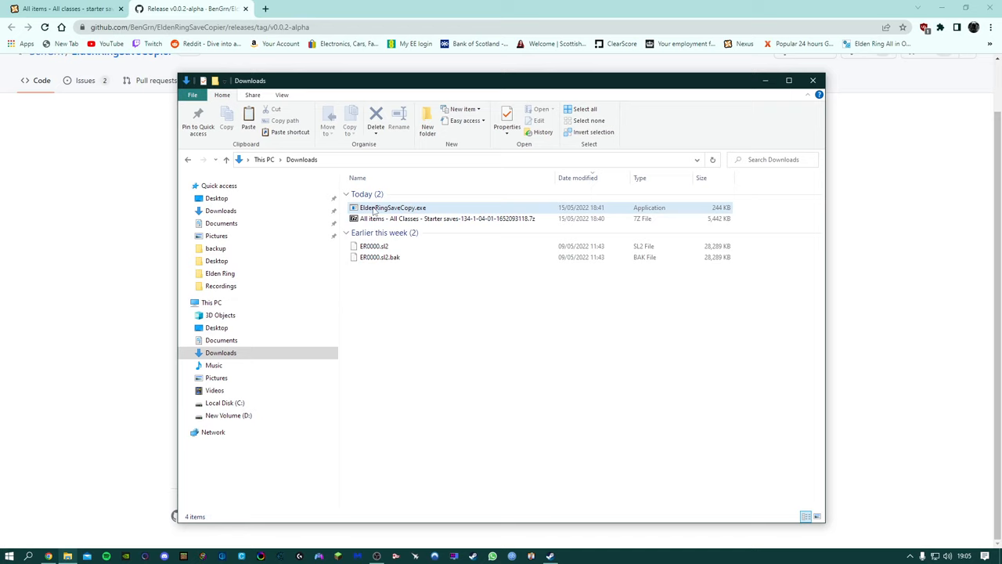
{"action": "double_click", "coordinate": [393, 207]}
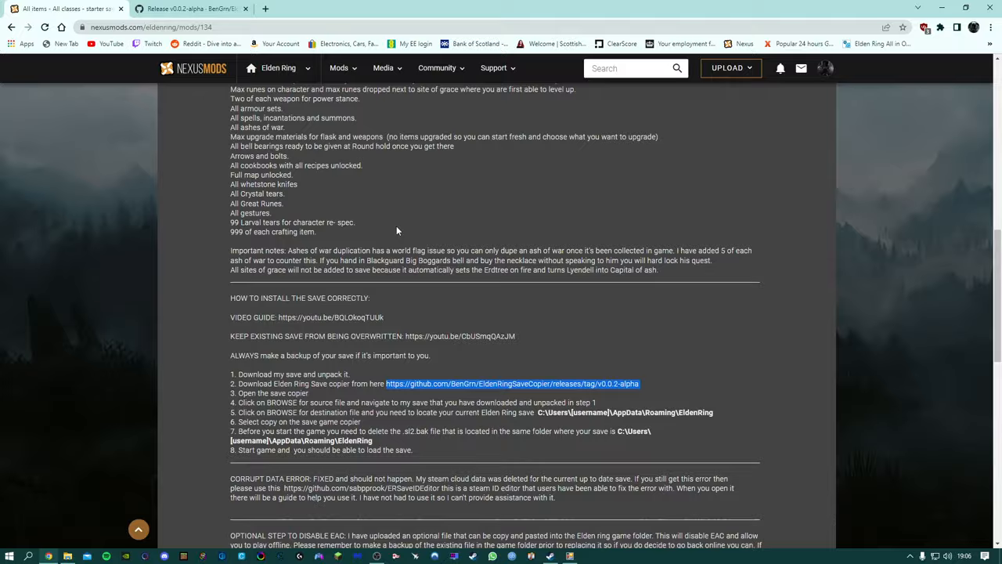
- Review the Main Files starter saves entry, then run EldenRingSaveCopy.exe
{"action": "left_click", "coordinate": [228, 169]}
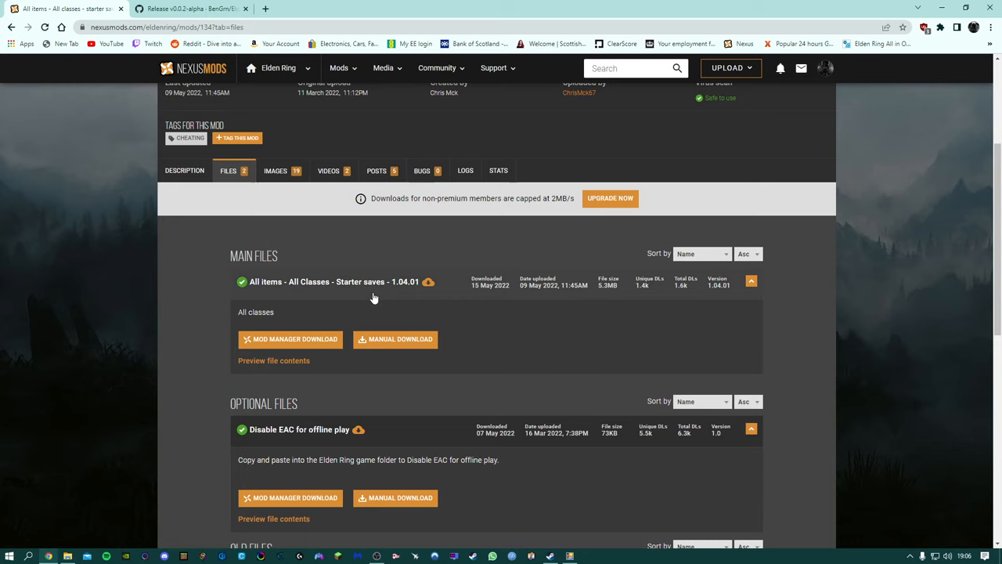
{"action": "mouse_move", "coordinate": [408, 288]}
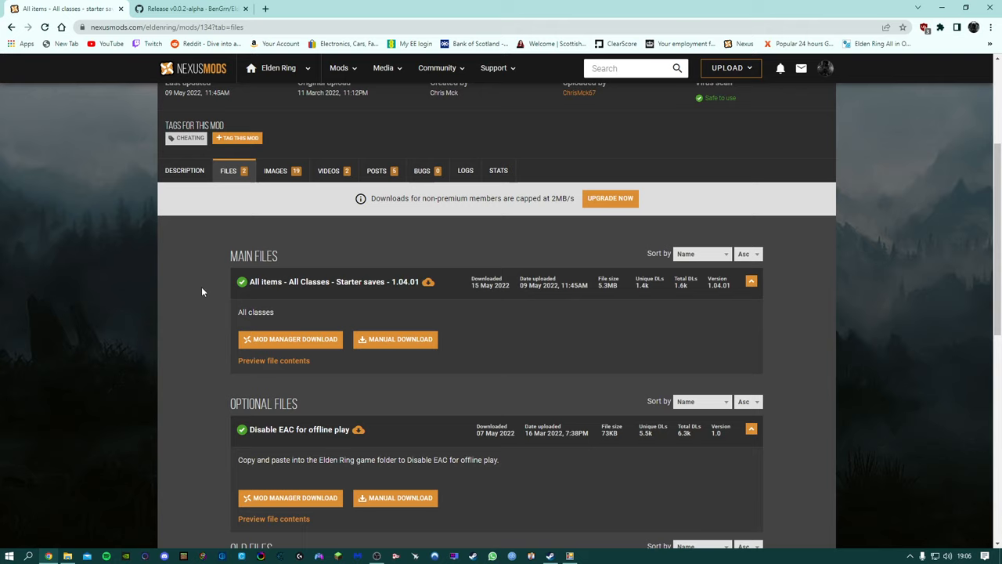
{"action": "scroll", "scroll_direction": "down", "scroll_amount": 3}
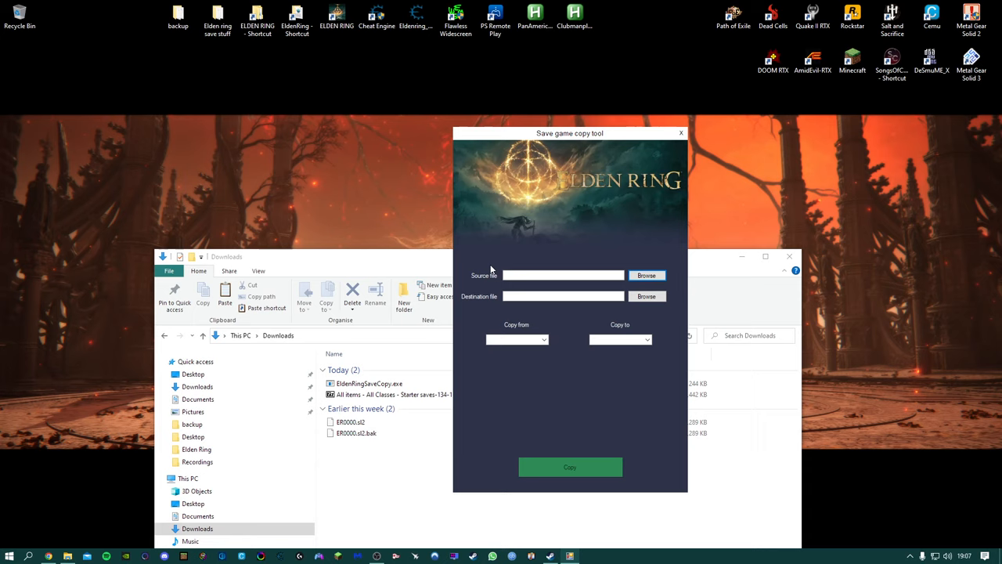
- Set the downloaded ER0000.sl2 as source and begin browsing for the destination save
{"action": "left_click", "coordinate": [645, 276]}
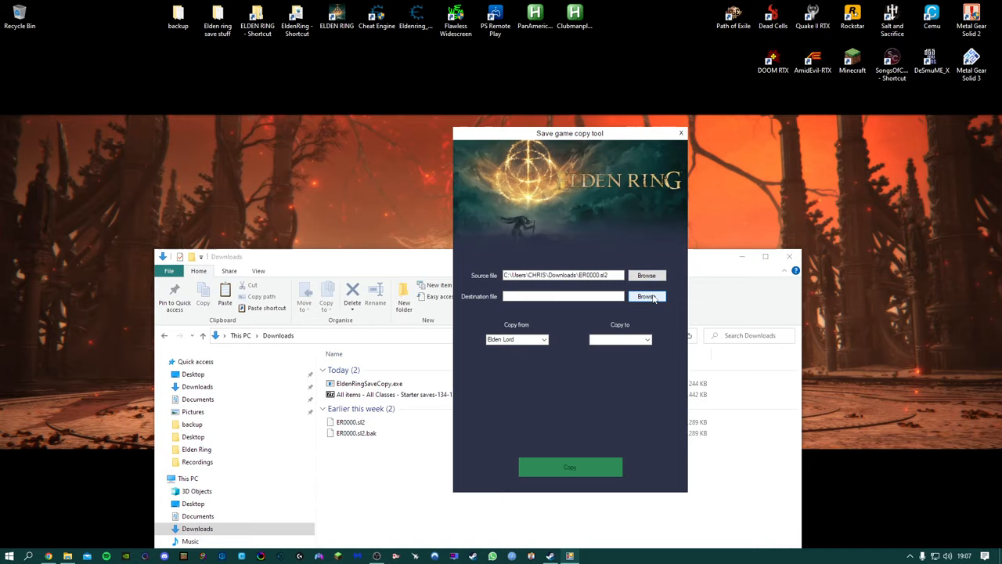
{"action": "left_click", "coordinate": [645, 296]}
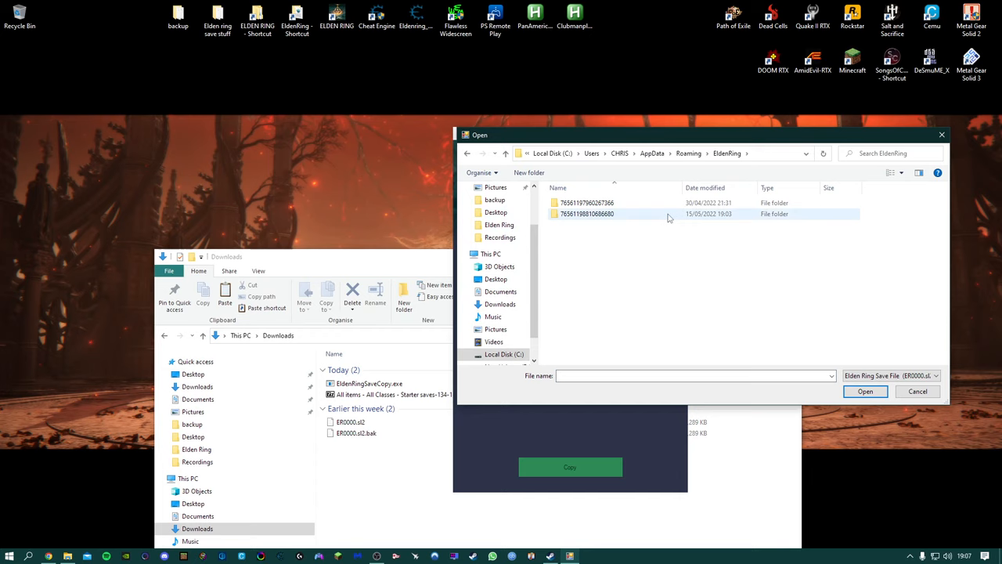
- Navigate into the Steam ID folder under AppData\Roaming\EldenRing and select the game's ER0000.sl2
{"action": "double_click", "coordinate": [587, 213]}
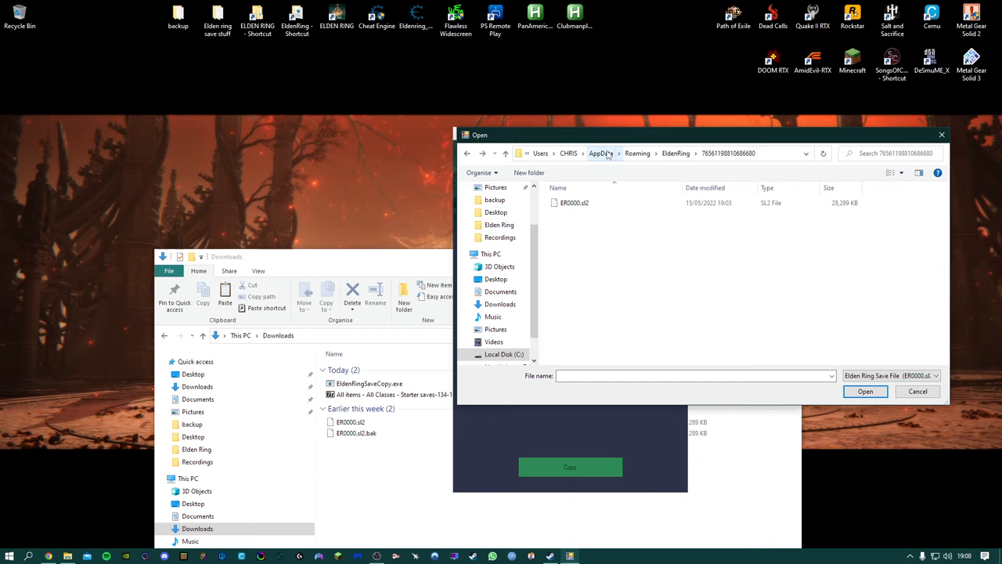
{"action": "left_click", "coordinate": [864, 391]}
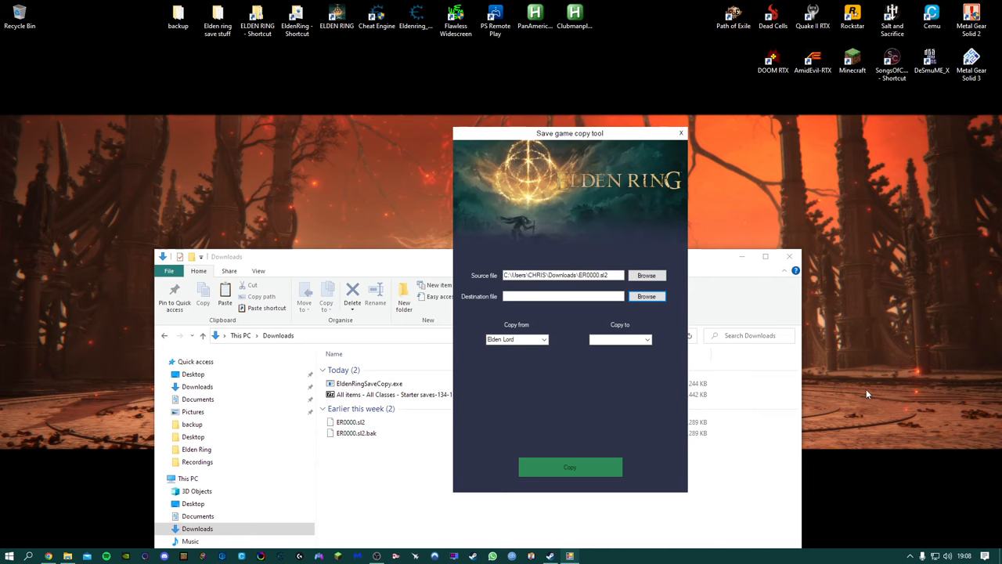
- Confirm the game's ER0000.sl2 as destination with target My Save, then return to the mod's slot list
{"action": "left_click", "coordinate": [620, 339]}
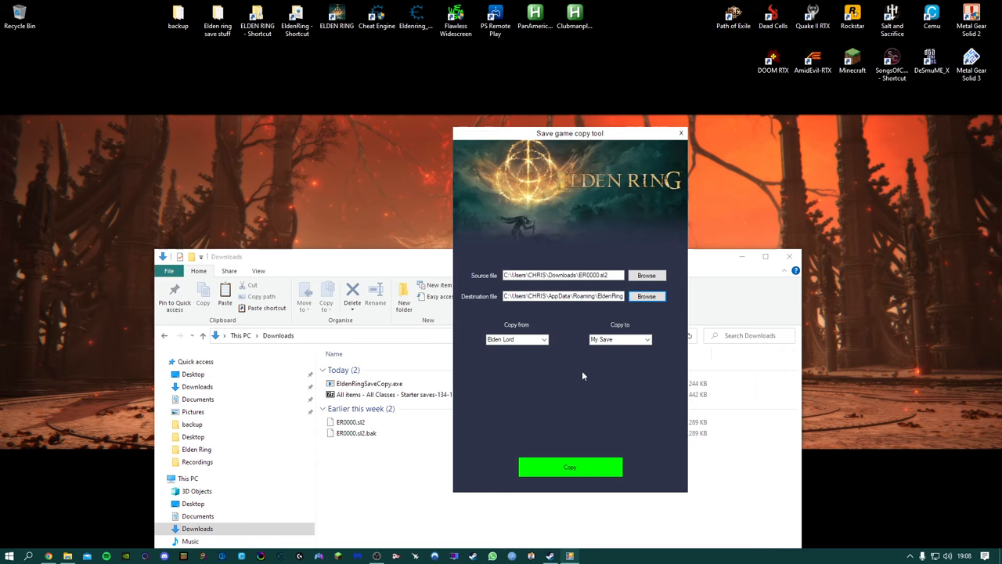
{"action": "left_click", "coordinate": [544, 338]}
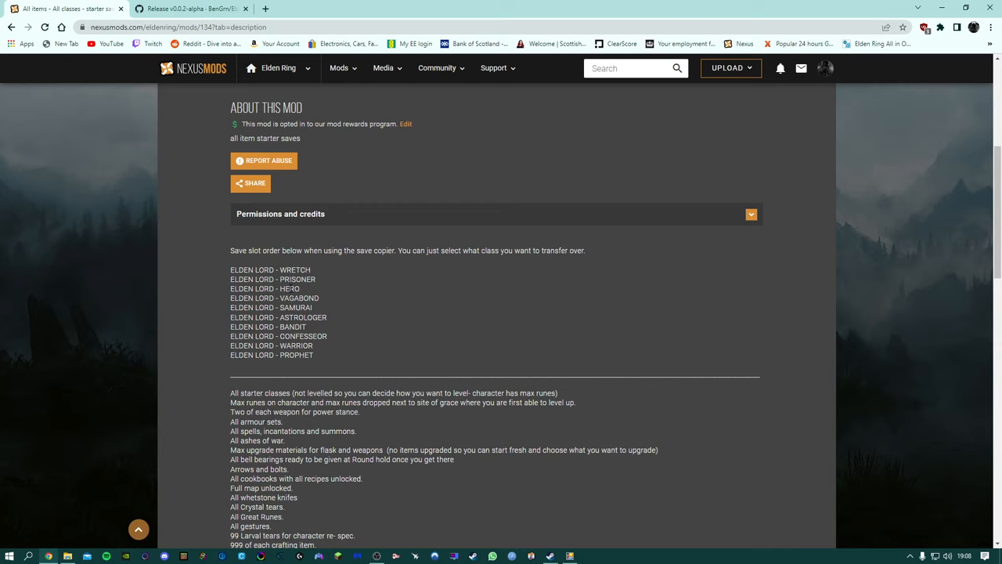
{"action": "mouse_move", "coordinate": [338, 300]}
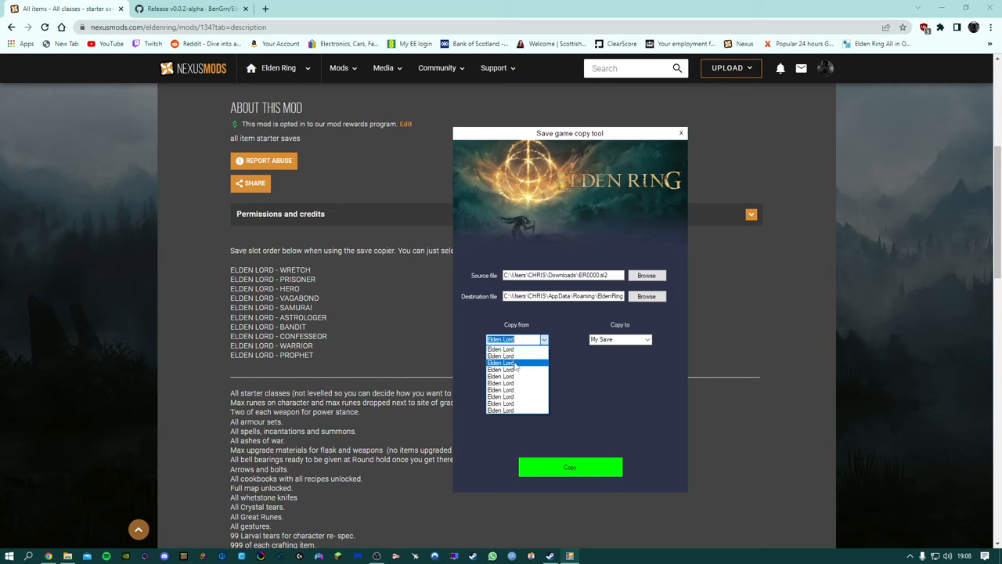
- Choose an Elden Lord starter class entry to copy into a slot of the game's save
{"action": "left_click", "coordinate": [647, 338]}
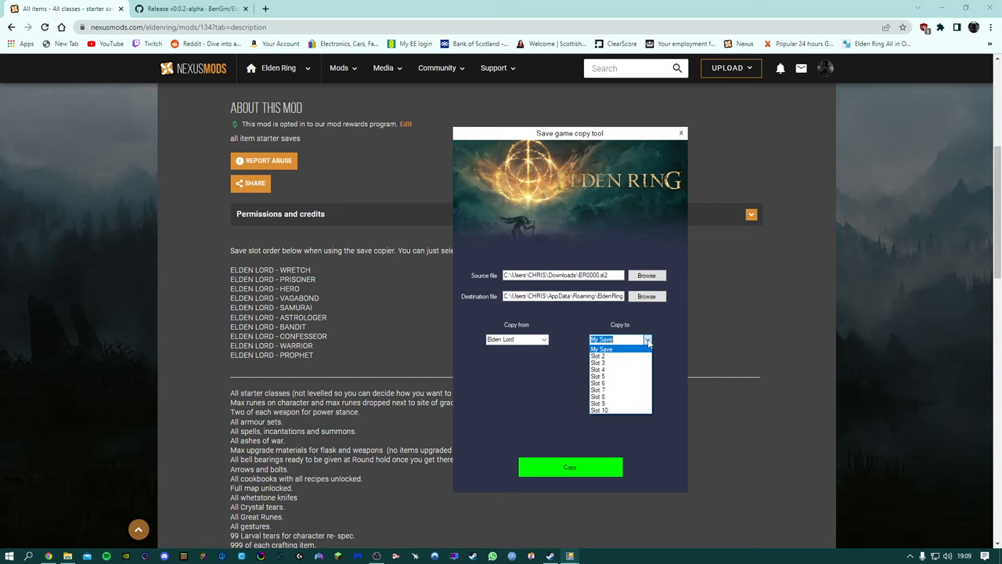
{"action": "mouse_move", "coordinate": [614, 354]}
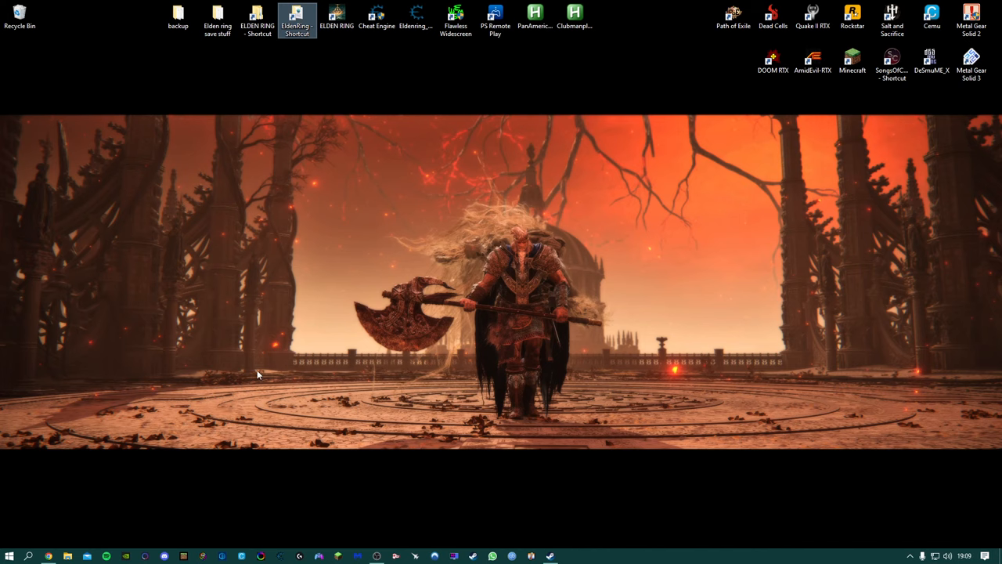
{"action": "double_click", "coordinate": [335, 14]}
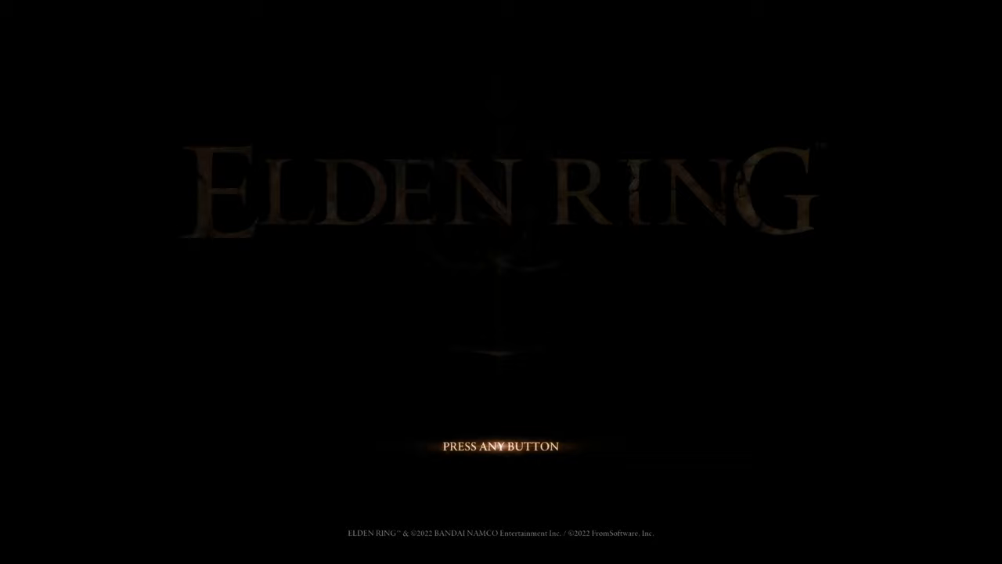
- Get past Elden Ring's title screen and quit the game to the desktop
{"action": "key", "text": "enter"}
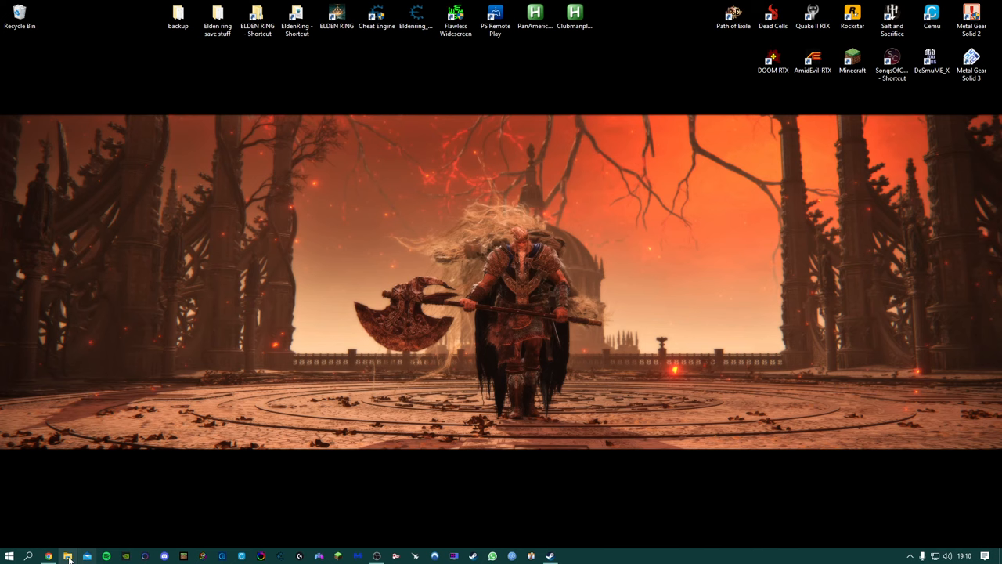
- Launch EldenRingSaveCopy.exe from Downloads, choose ER0000.sl2 as source and browse to the game's save folder
{"action": "left_click", "coordinate": [67, 556]}
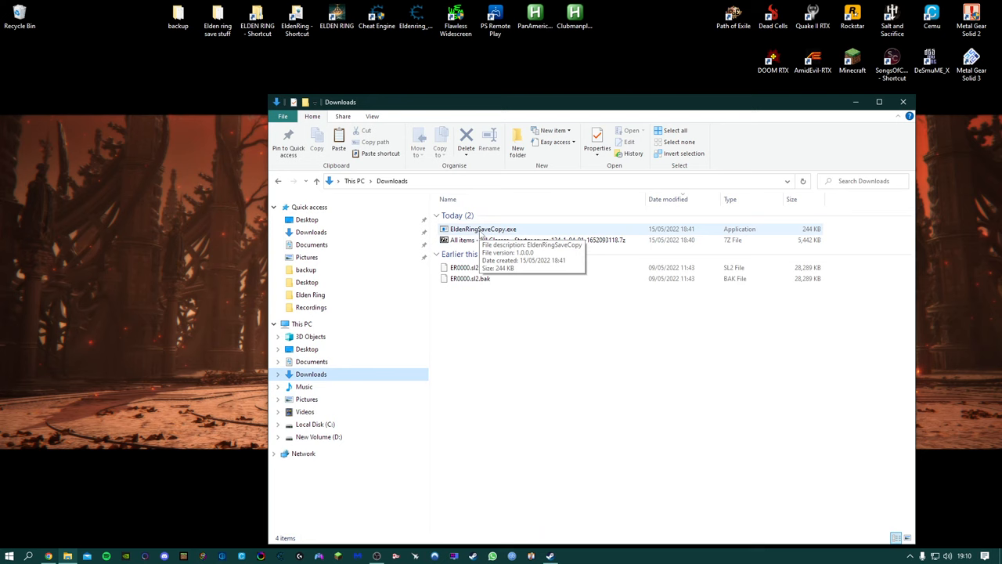
{"action": "double_click", "coordinate": [482, 228]}
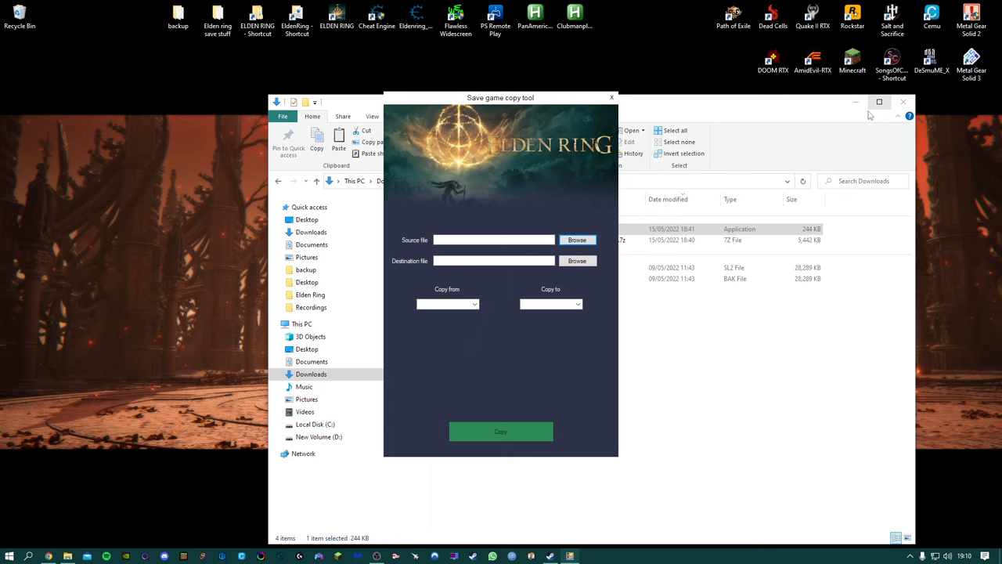
{"action": "left_click", "coordinate": [576, 240]}
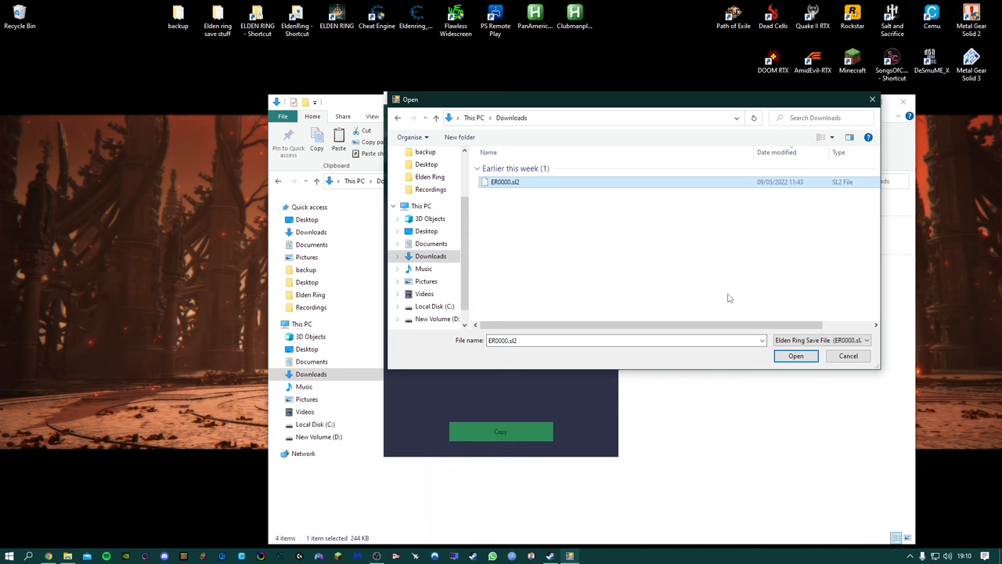
{"action": "left_click", "coordinate": [795, 355]}
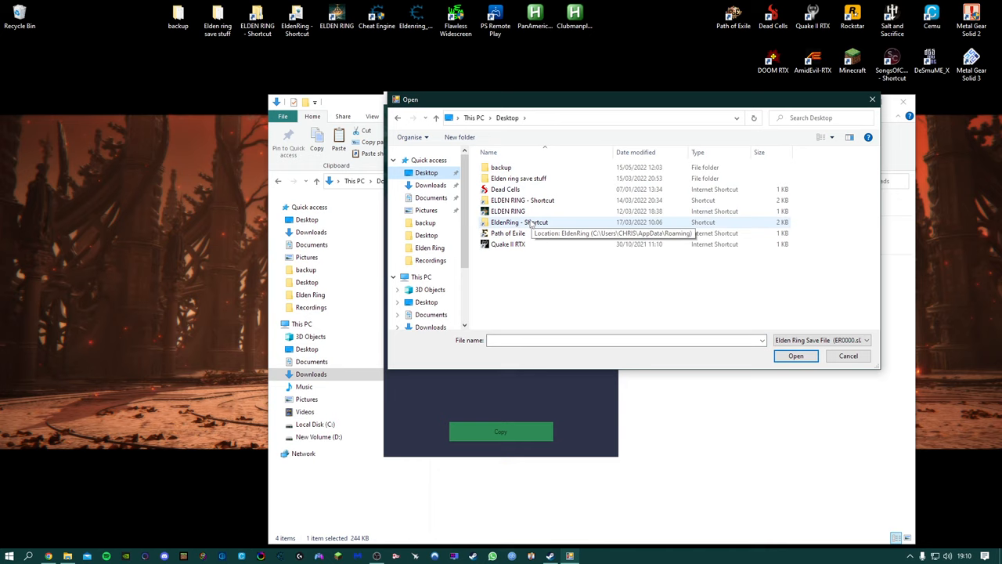
{"action": "double_click", "coordinate": [520, 222]}
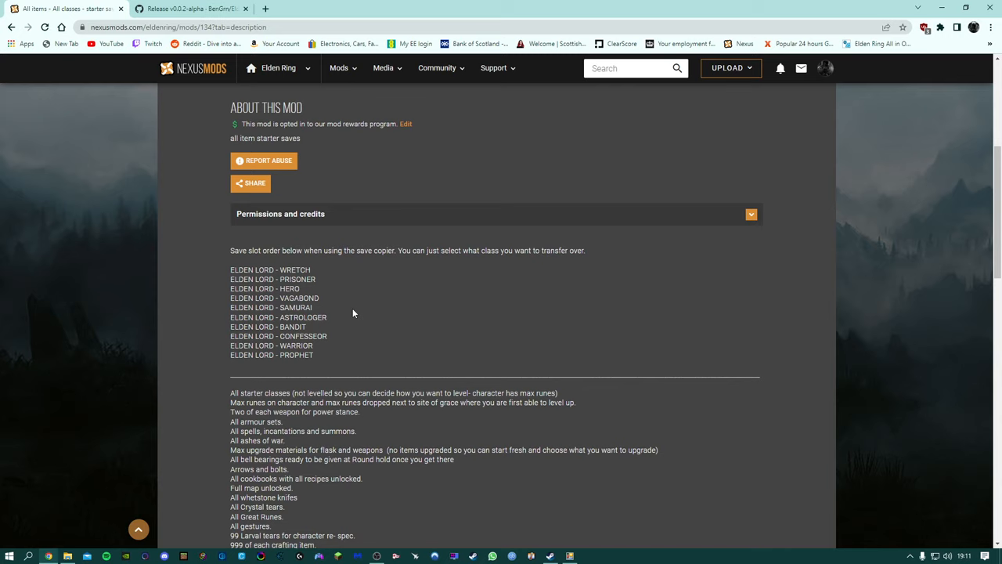
{"action": "mouse_move", "coordinate": [592, 269]}
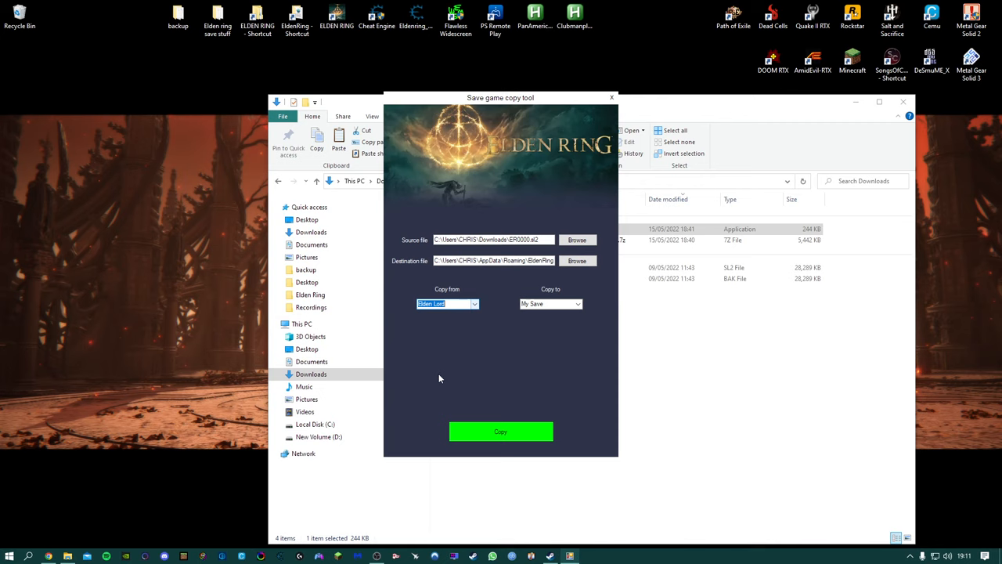
- Choose the destination slot and copy the Elden Lord character into the game save
{"action": "left_click", "coordinate": [578, 303]}
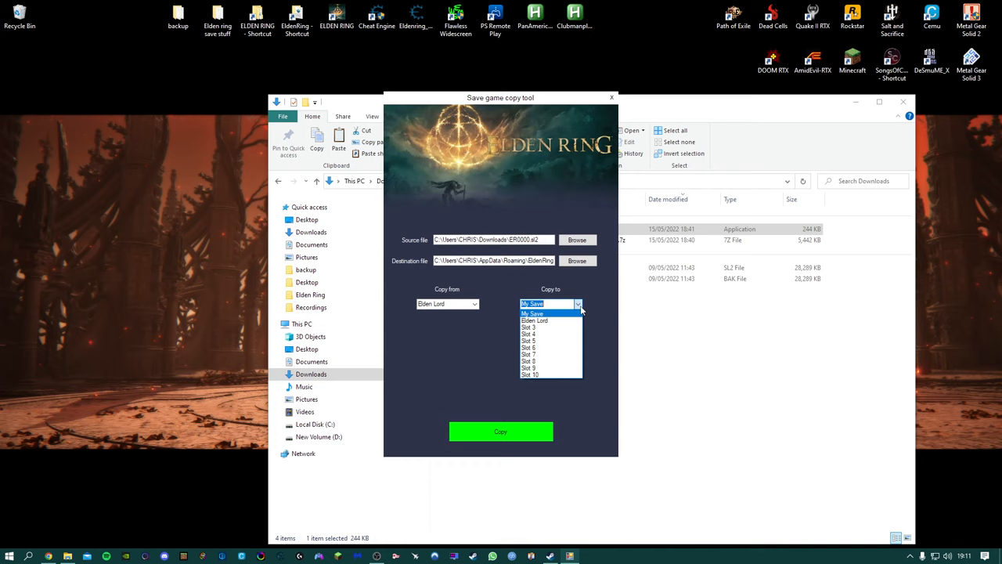
{"action": "mouse_move", "coordinate": [540, 329]}
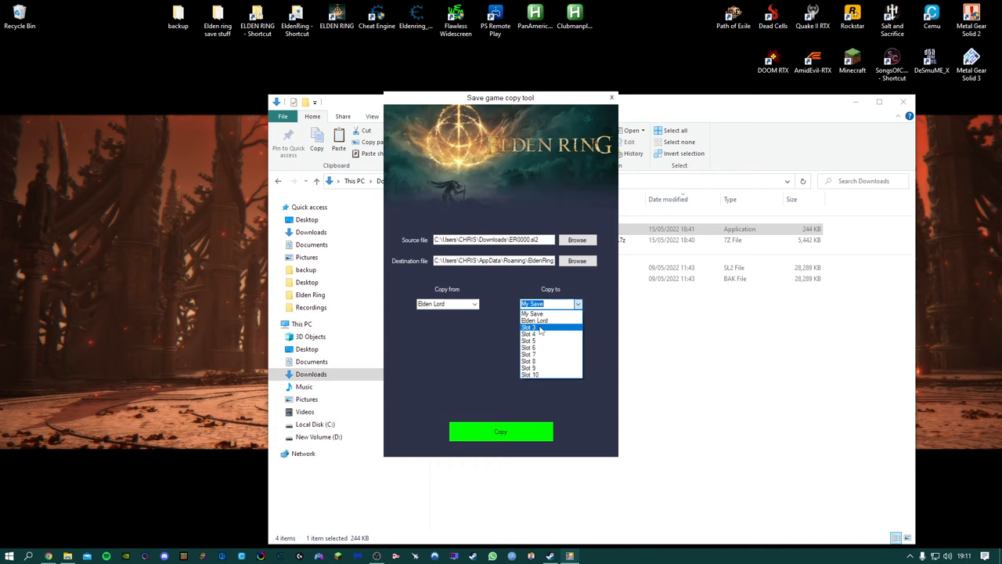
{"action": "left_click", "coordinate": [532, 313]}
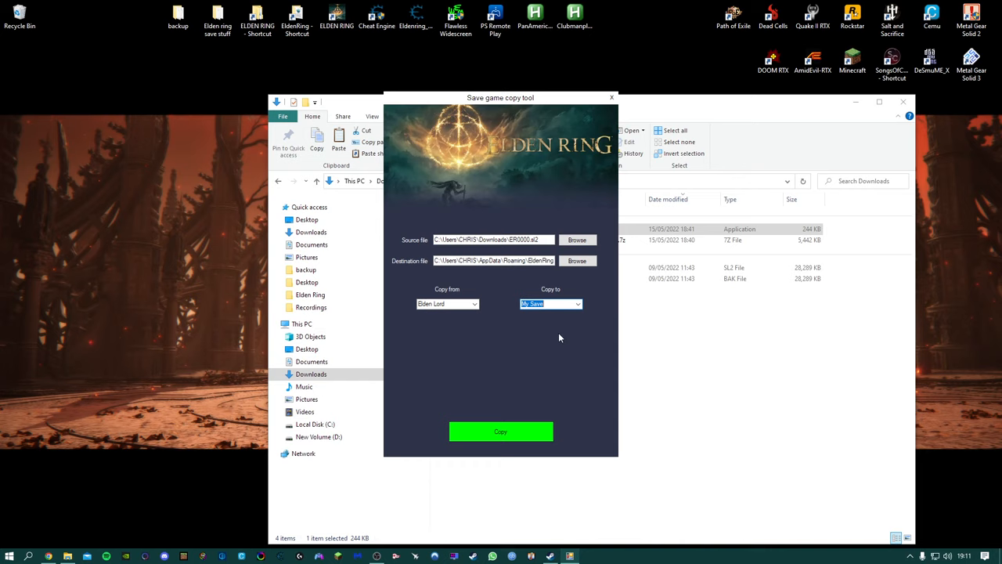
{"action": "left_click", "coordinate": [501, 432]}
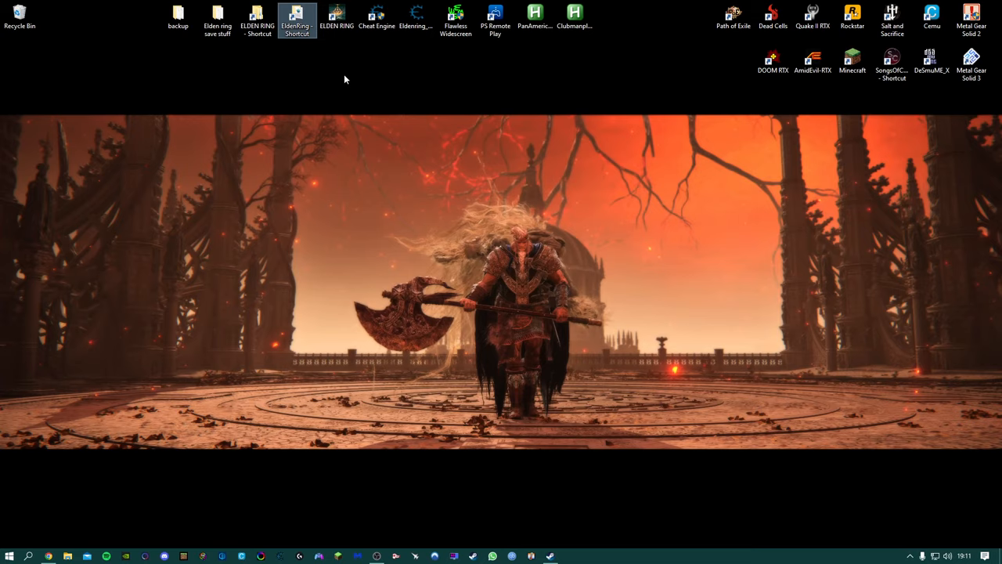
- Launch Elden Ring, view the two Elden Lord profiles (levels 7 and 9), then back out
{"action": "double_click", "coordinate": [296, 17]}
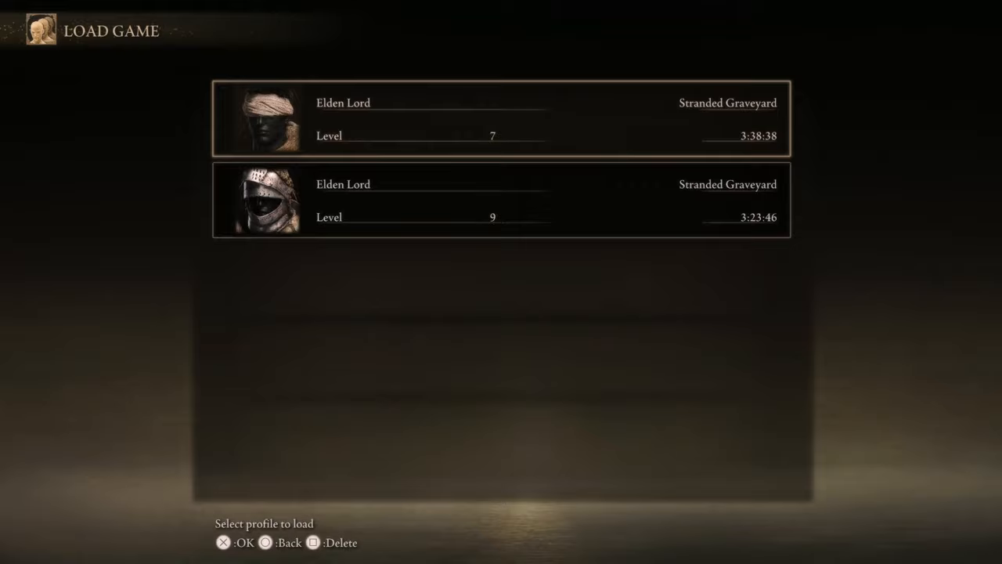
{"action": "key", "text": "Escape"}
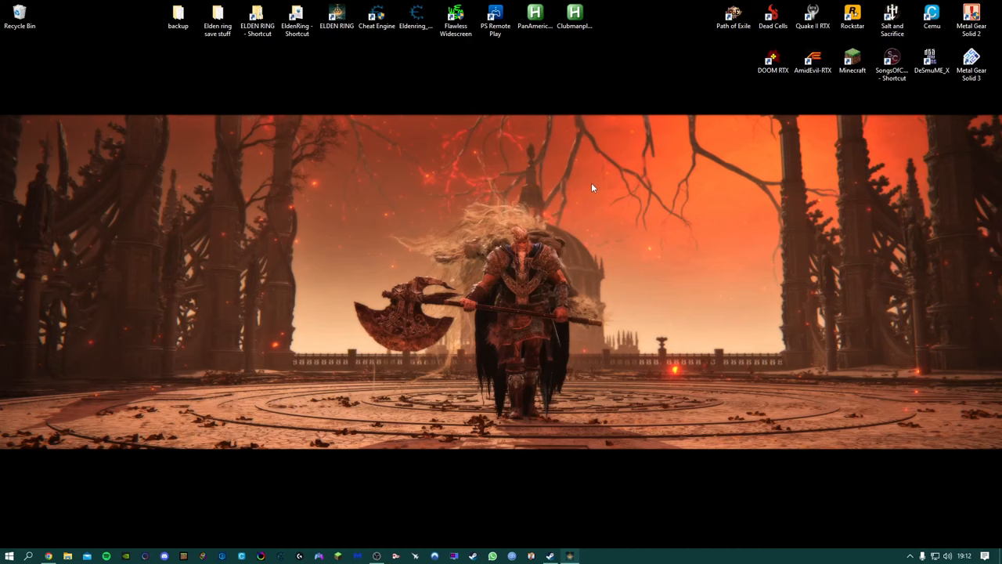
{"action": "mouse_move", "coordinate": [573, 210]}
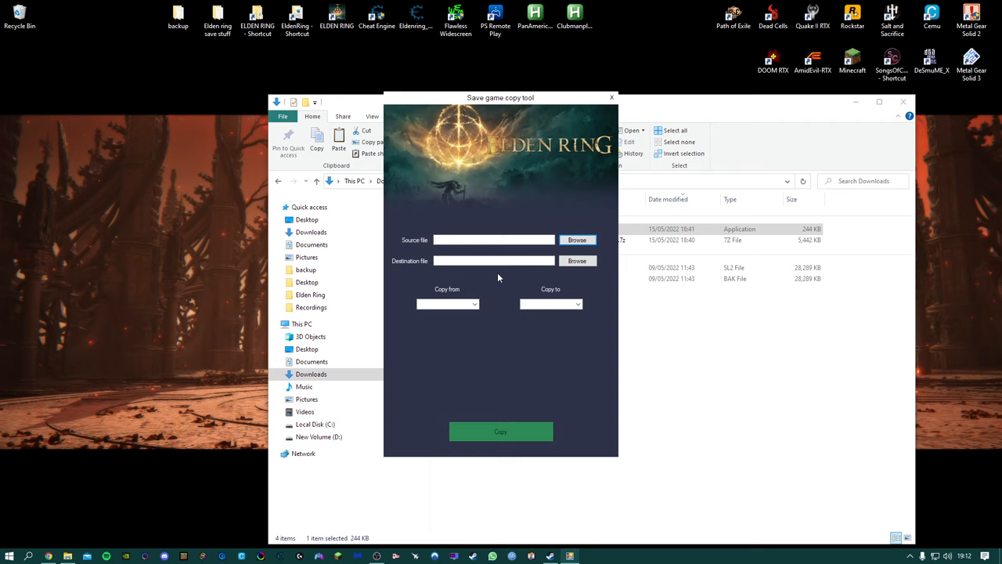
- Check the Copy from character list, which is blank with no files chosen
{"action": "left_click", "coordinate": [475, 304]}
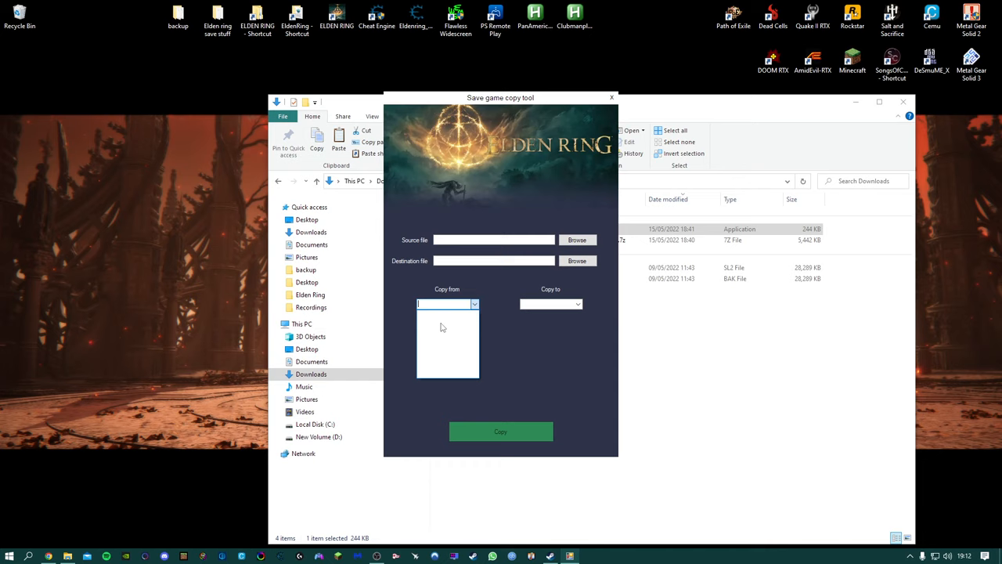
{"action": "mouse_move", "coordinate": [526, 313]}
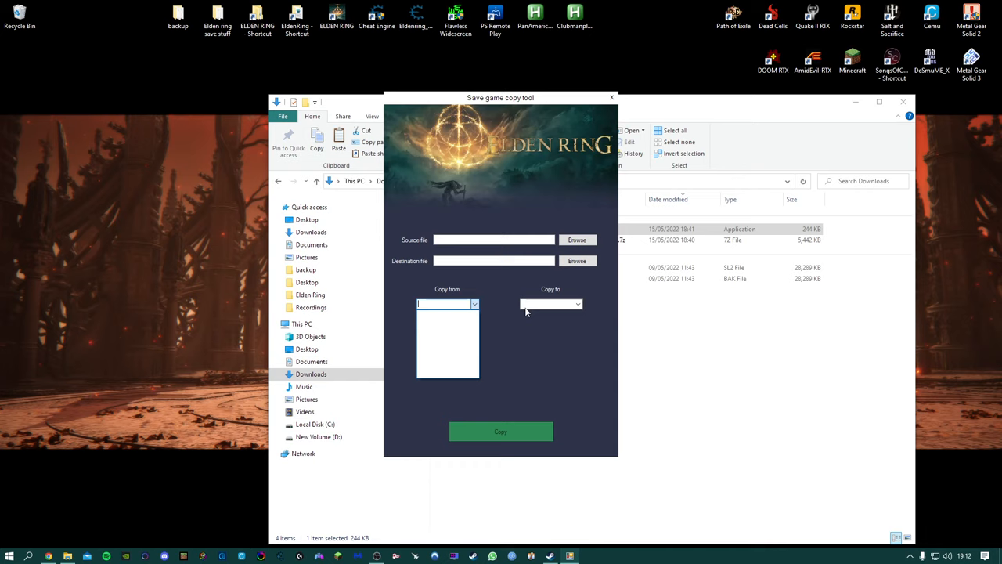
{"action": "mouse_move", "coordinate": [526, 309]}
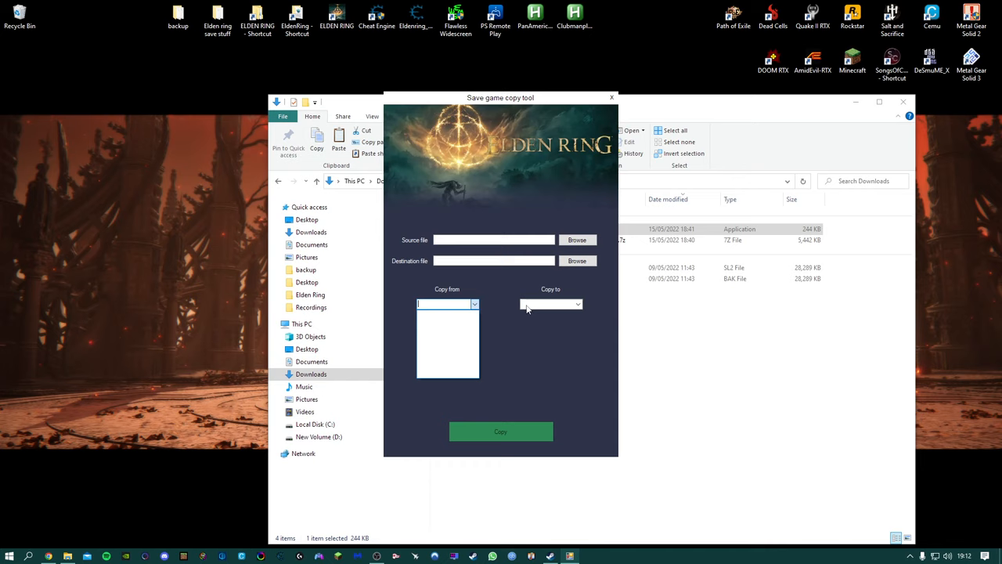
{"action": "mouse_move", "coordinate": [516, 319]}
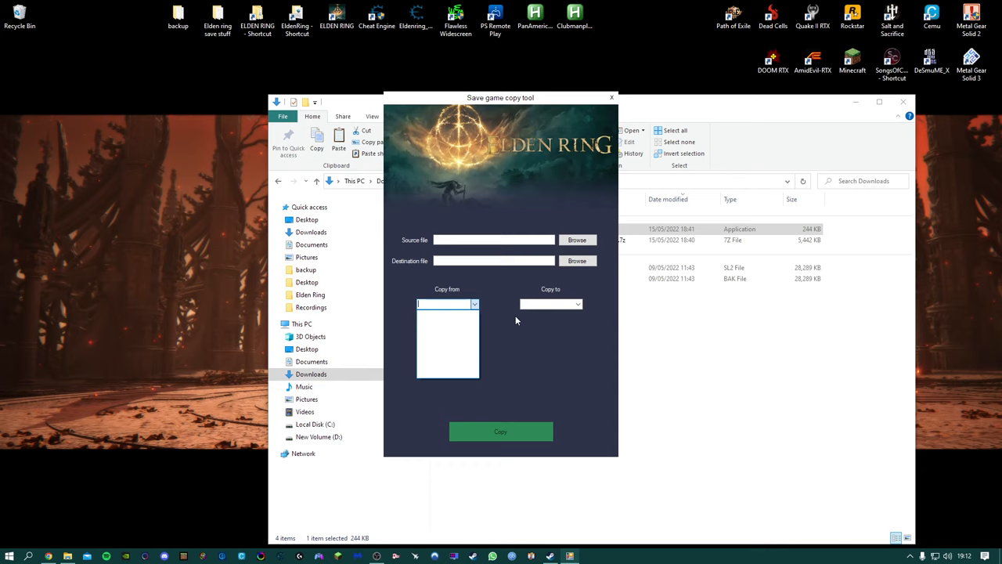
{"action": "mouse_move", "coordinate": [592, 130]}
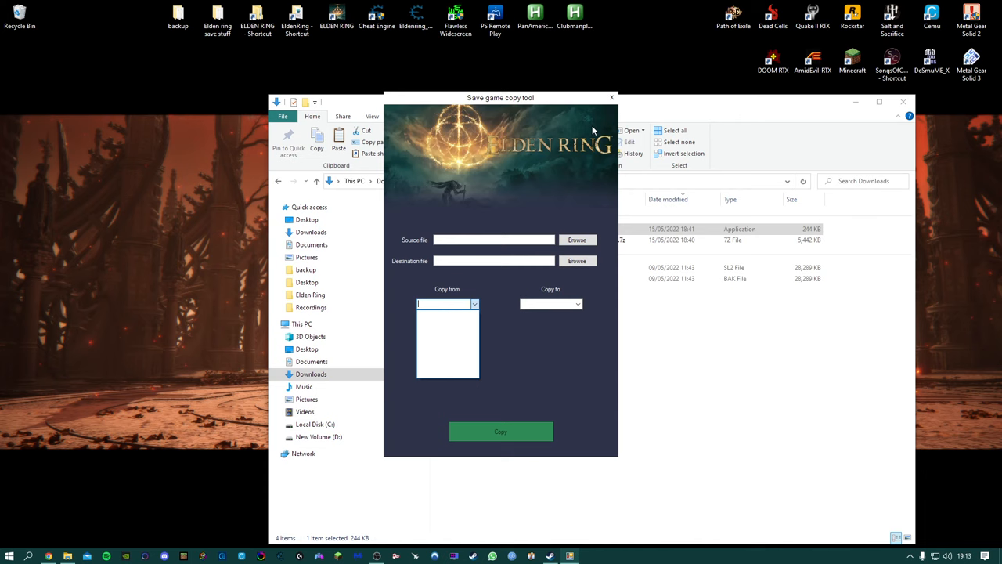